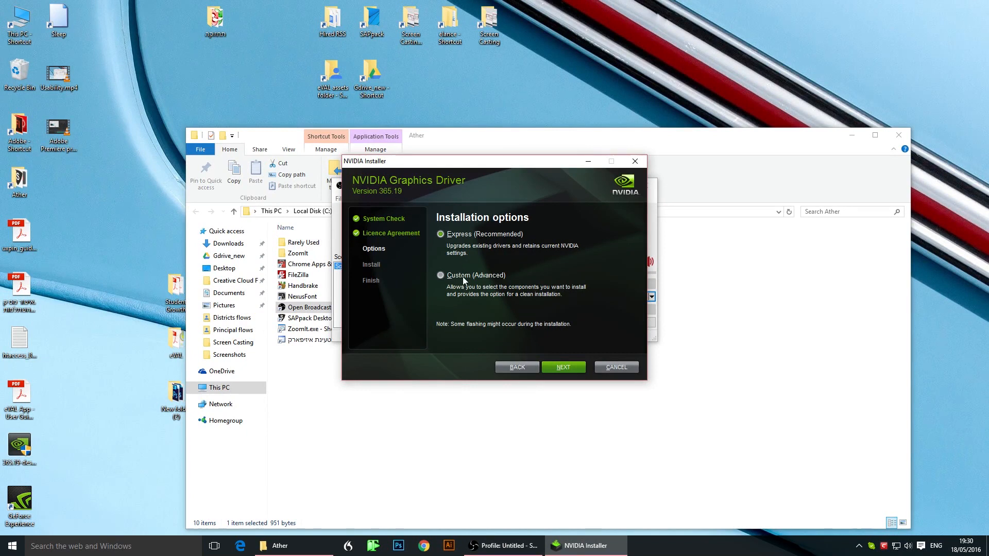
pyautogui.moveTo(466, 320)
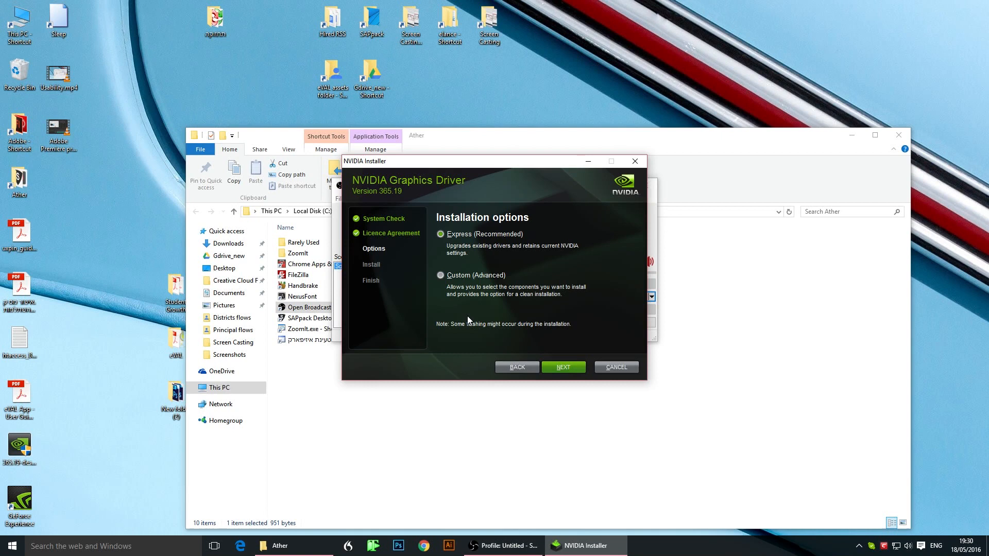
# Choose Custom (Advanced) installation to reach the clean-install component list, then show Sound playback devices.
pyautogui.click(440, 276)
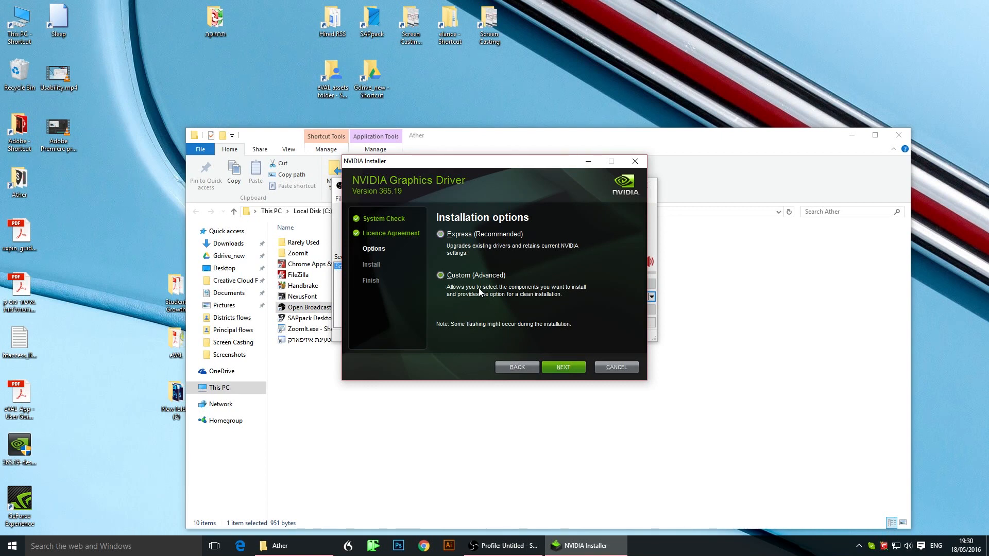
pyautogui.click(439, 275)
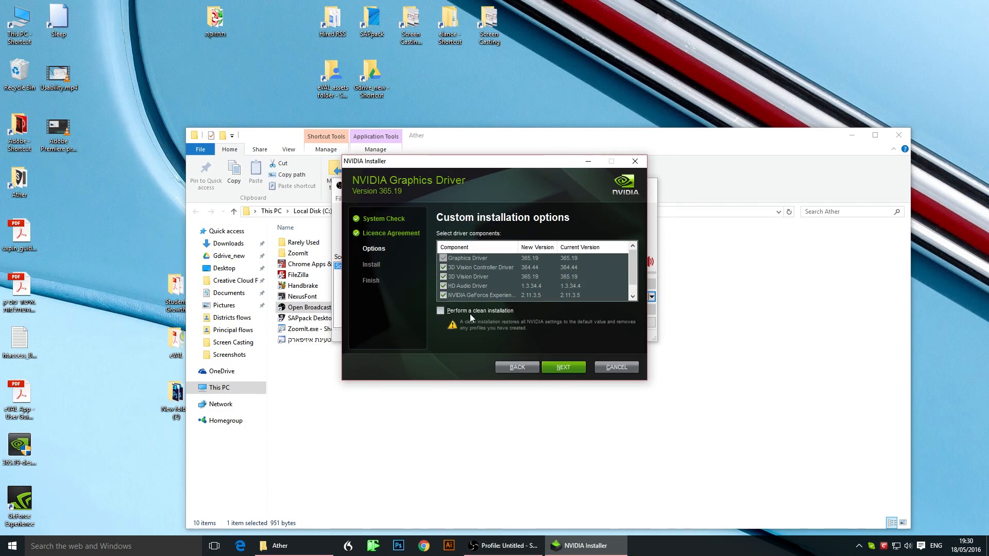
pyautogui.moveTo(497, 318)
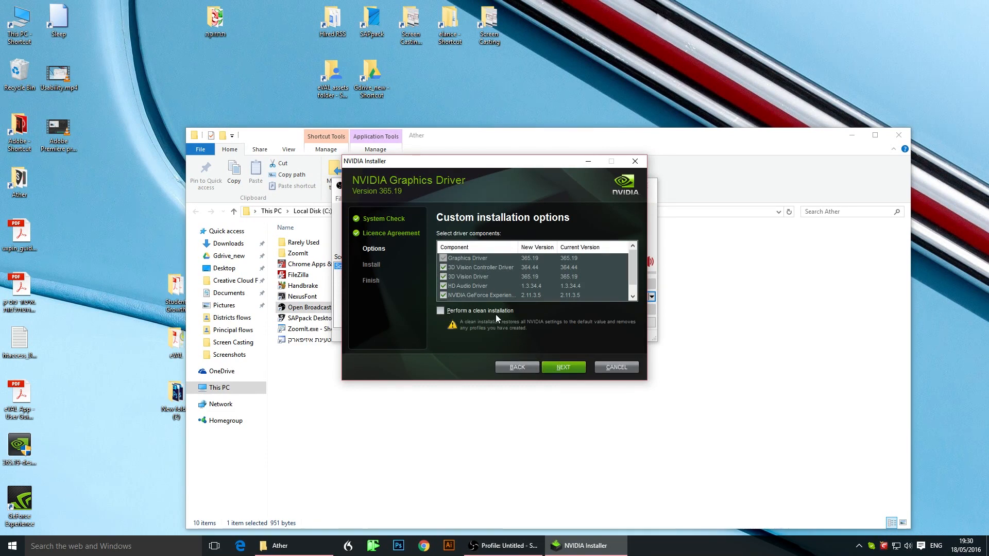
pyautogui.moveTo(426, 281)
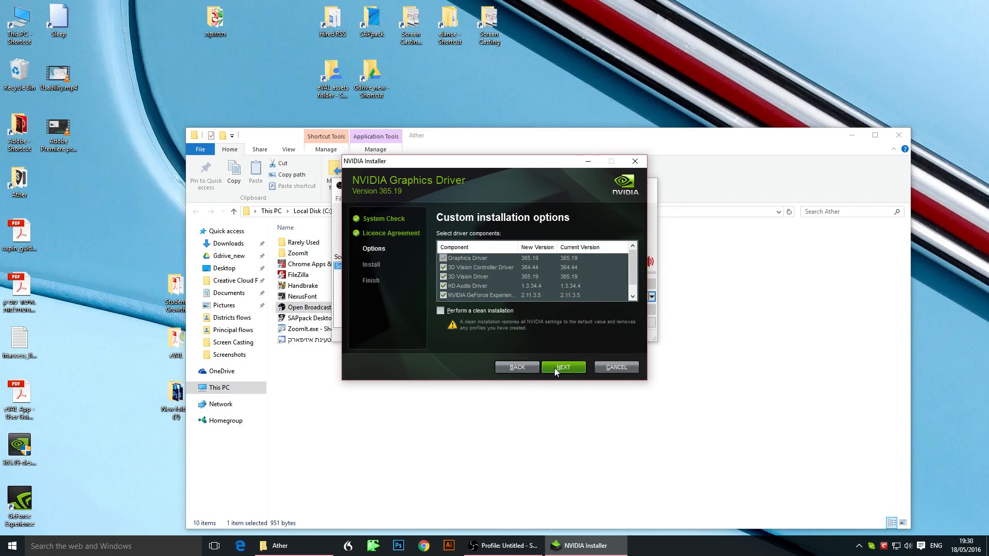
pyautogui.moveTo(844, 474)
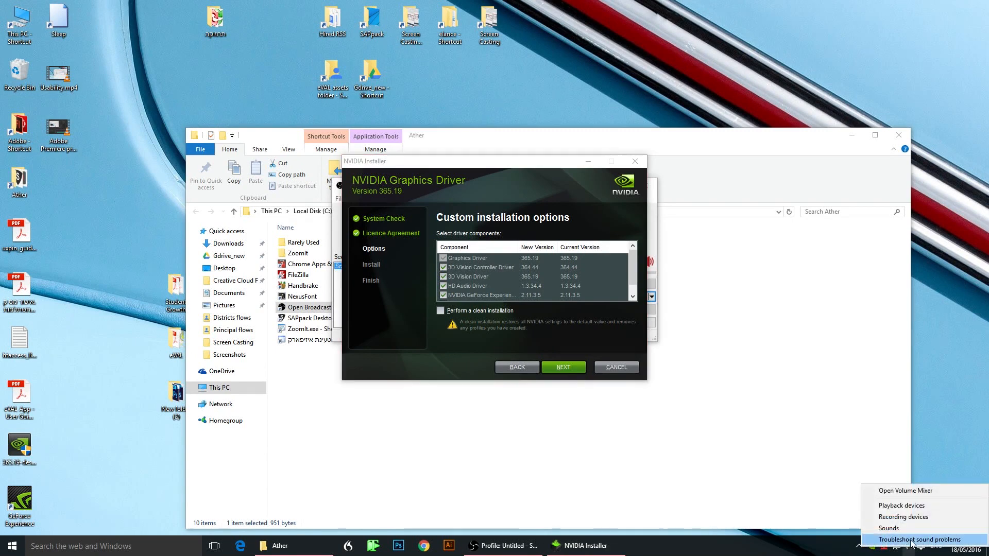
pyautogui.click(901, 505)
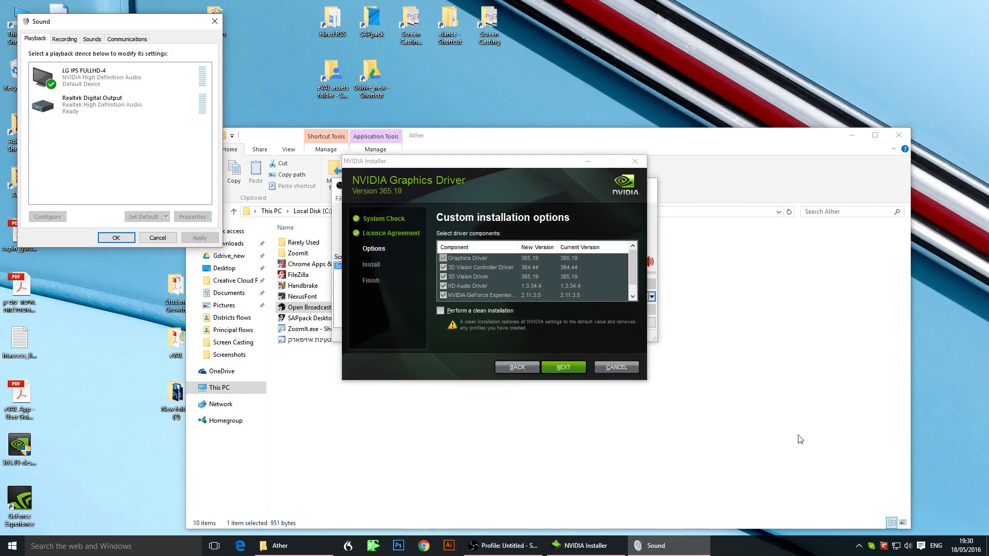